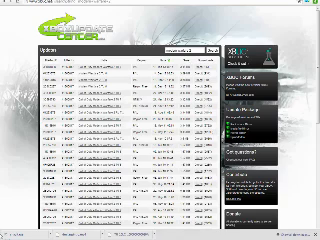
Bring the Downloads folder with the title update files to the front in Explorer.
left_click(12, 232)
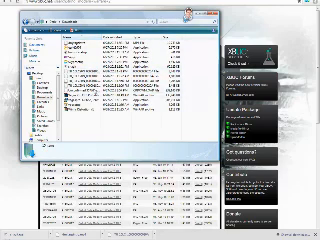
left_click(96, 96)
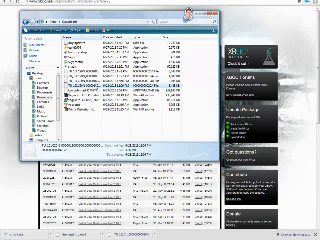